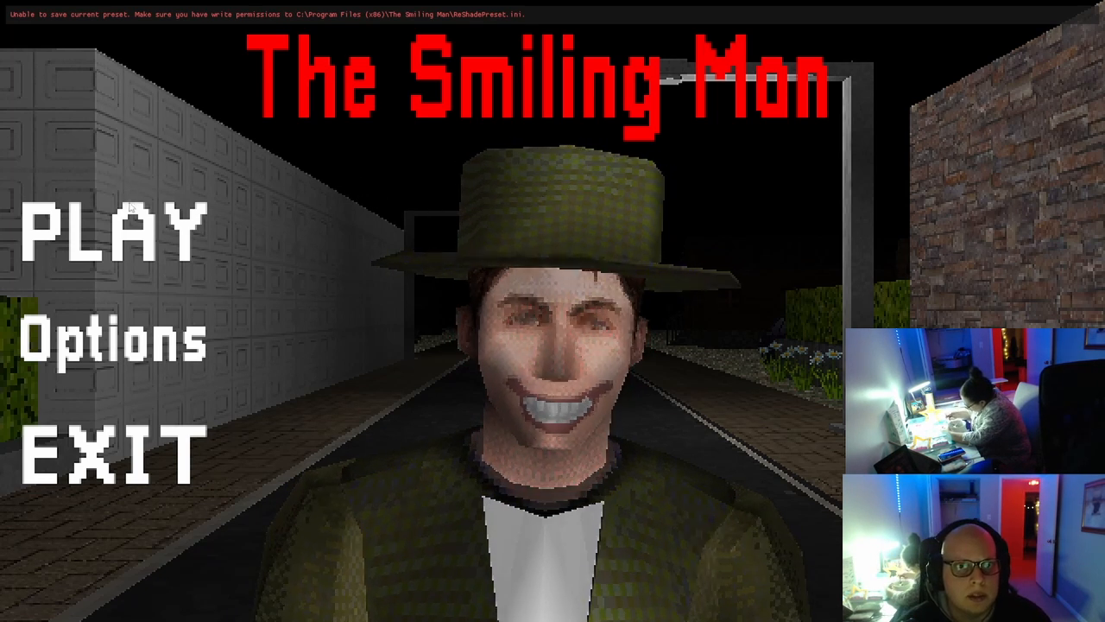
mouse_move(151, 233)
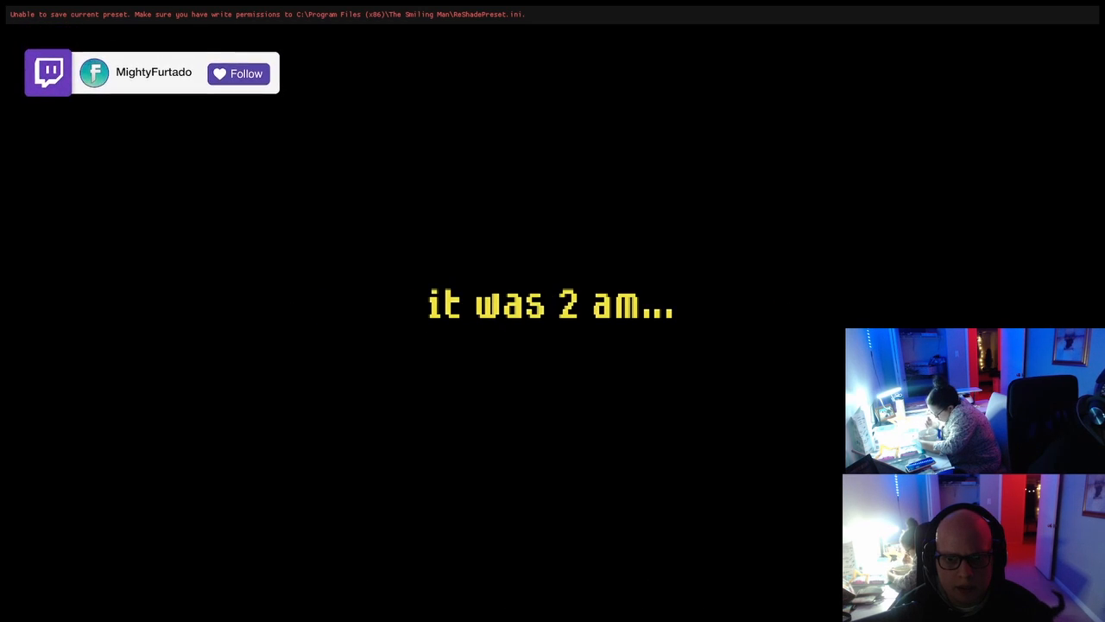
Step: Skip past the opening story text to begin the game
click(238, 72)
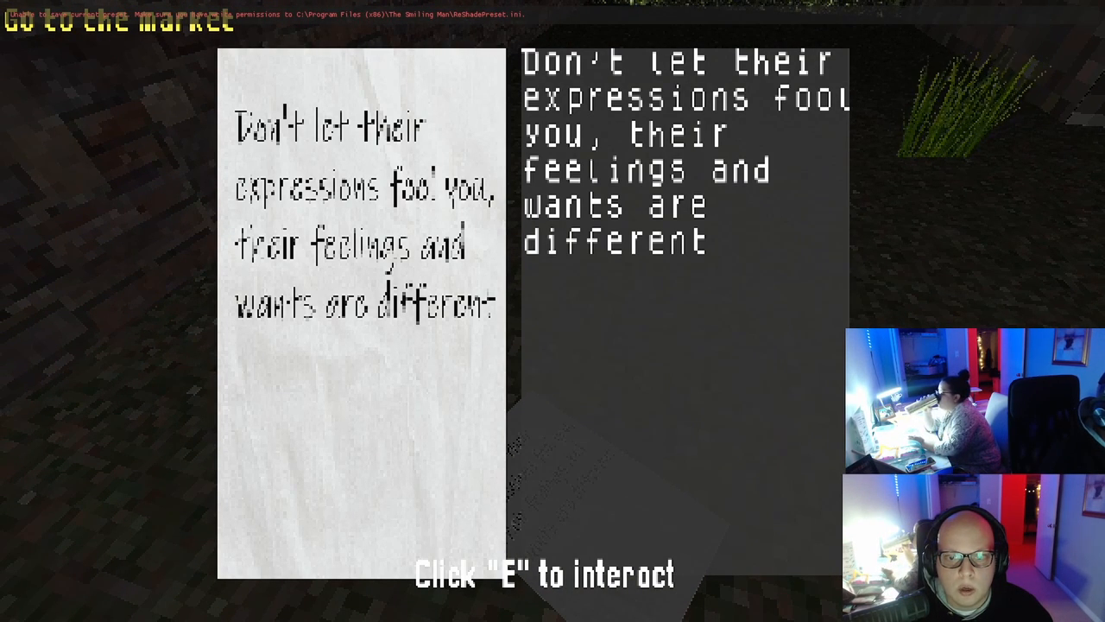
Step: Close the note warning about mismatched expressions and resume walking
key(e)
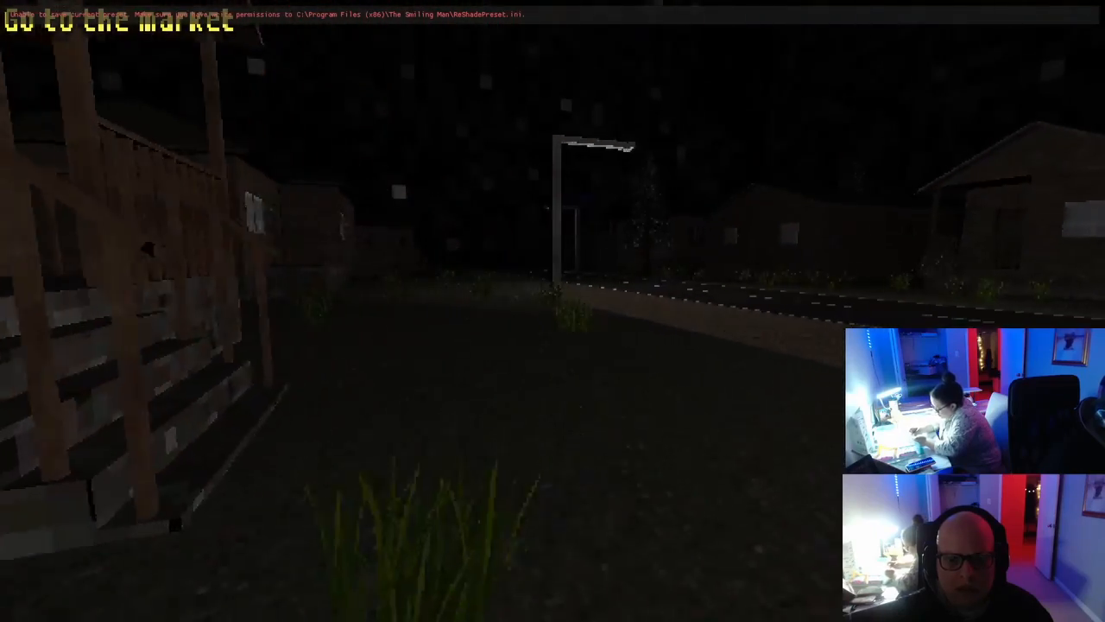
mouse_move(552, 311)
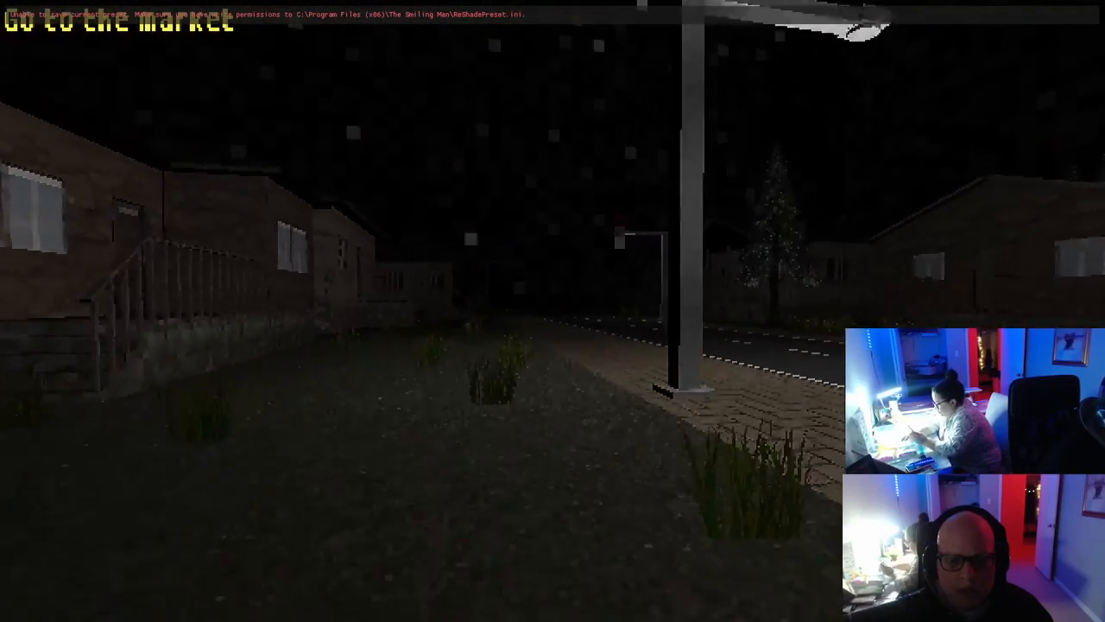
Step: Walk down the night-time sidewalk past the street lamp
key(w)
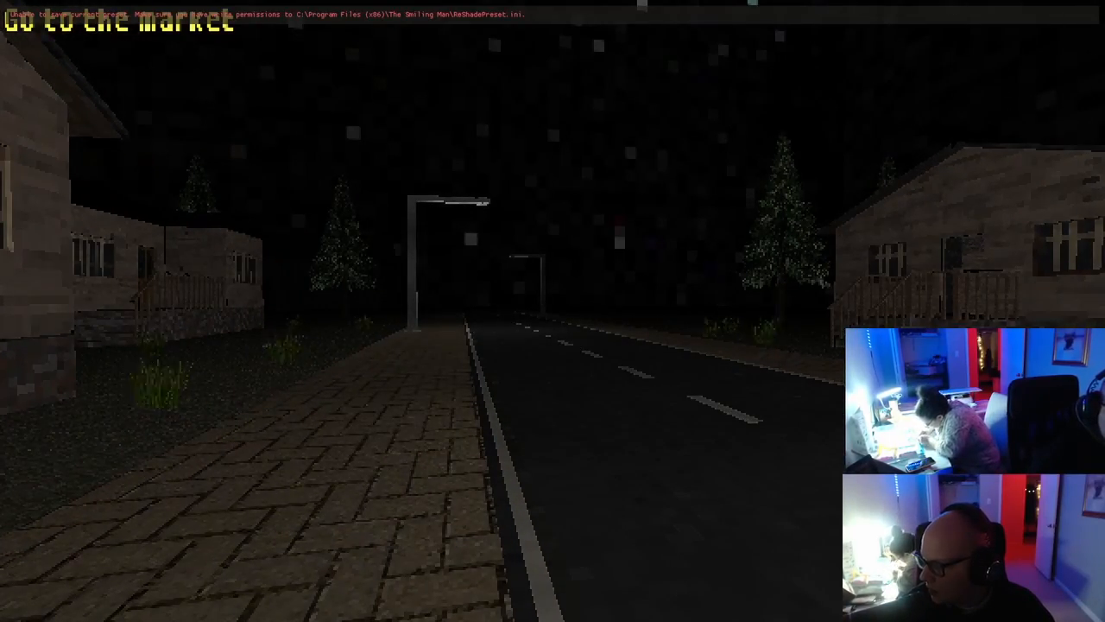
key(w)
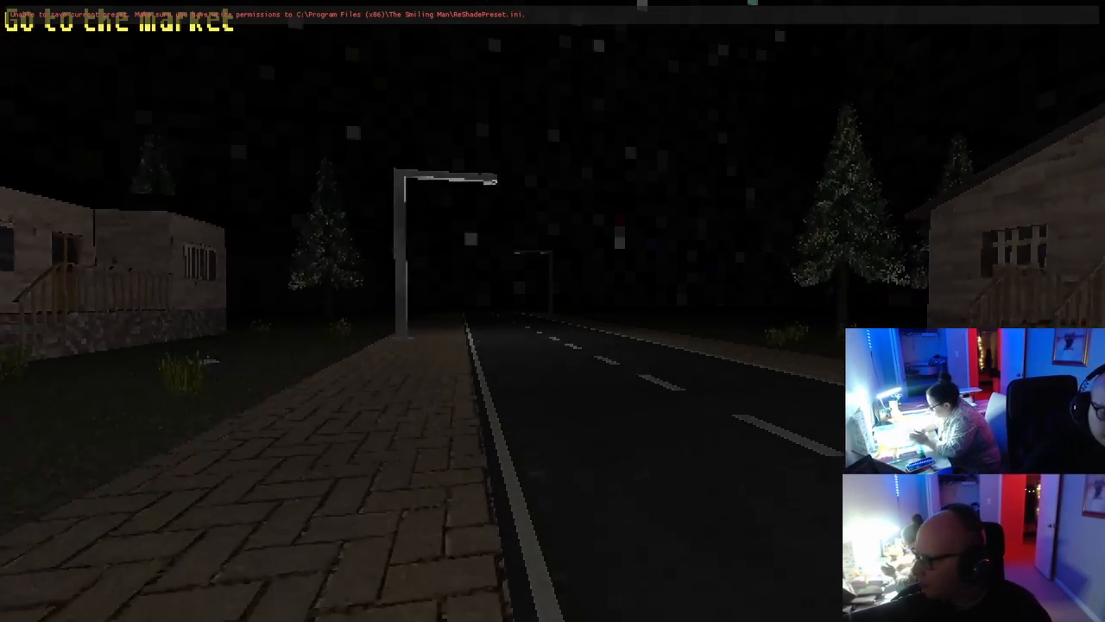
mouse_move(553, 311)
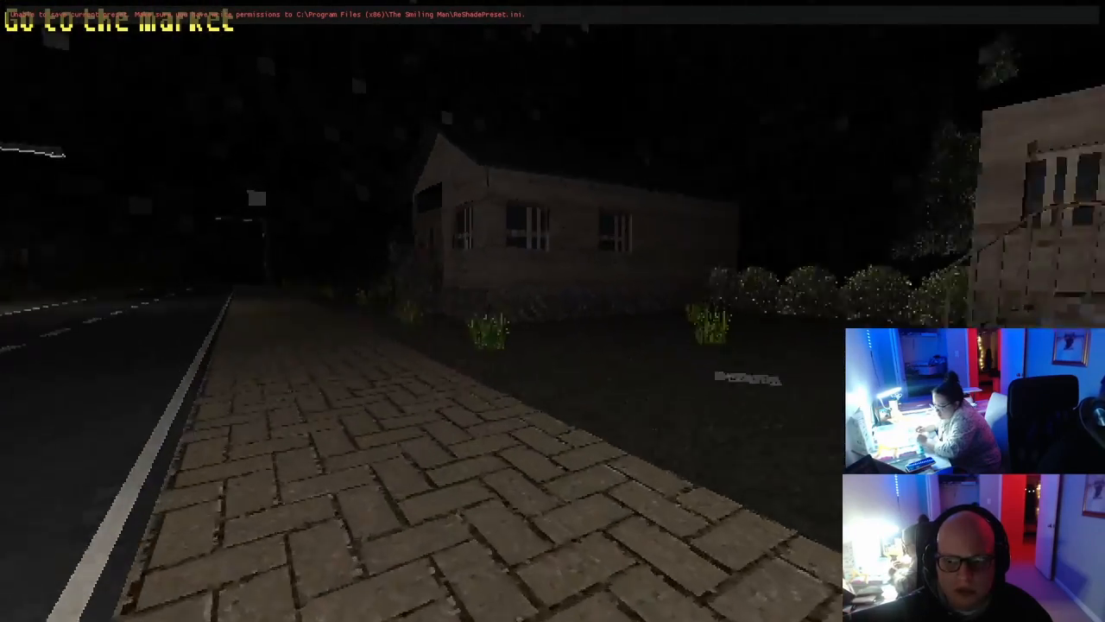
mouse_move(553, 310)
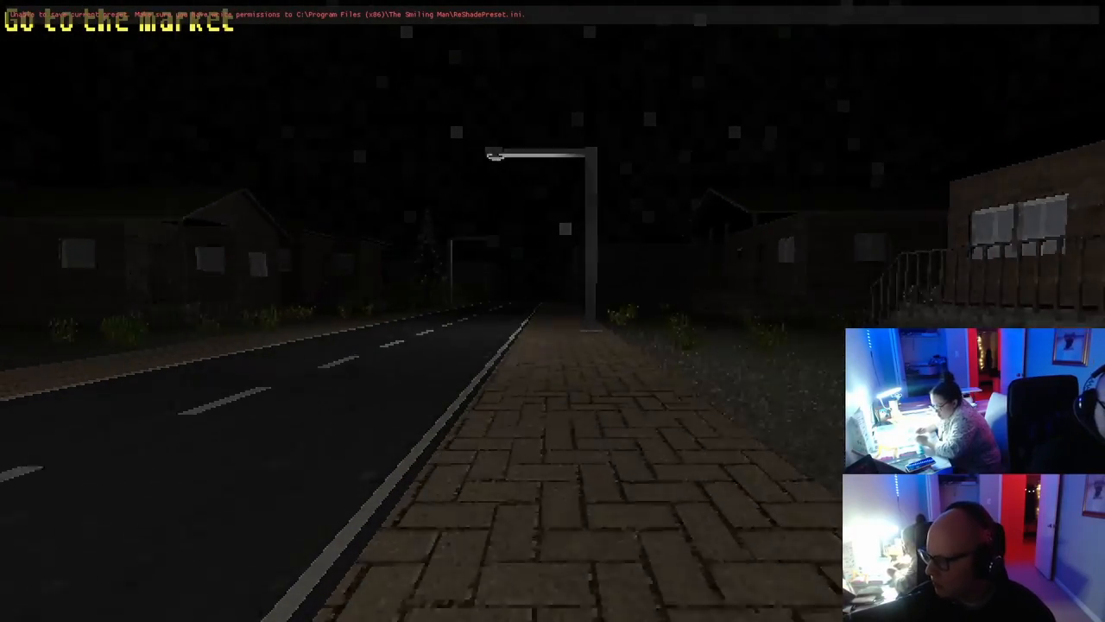
key(w)
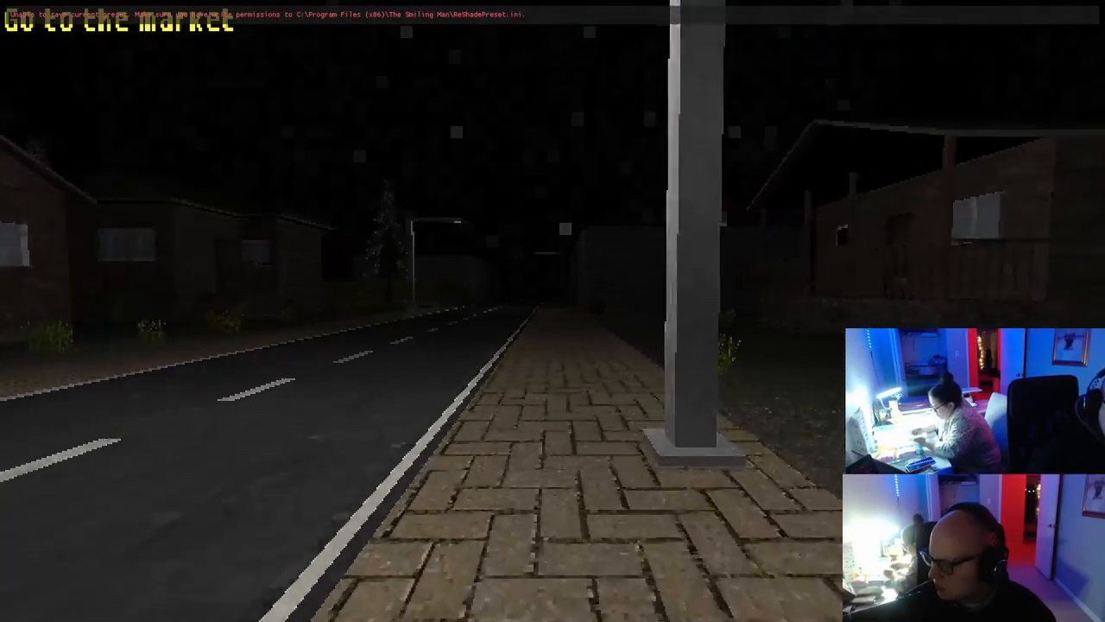
key(w)
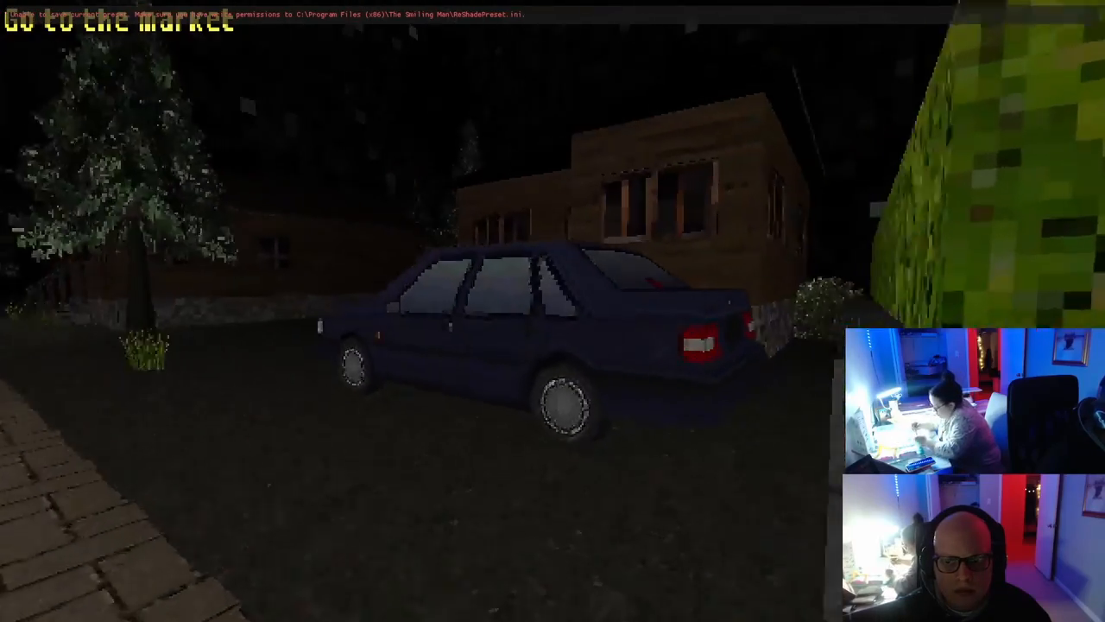
mouse_move(553, 311)
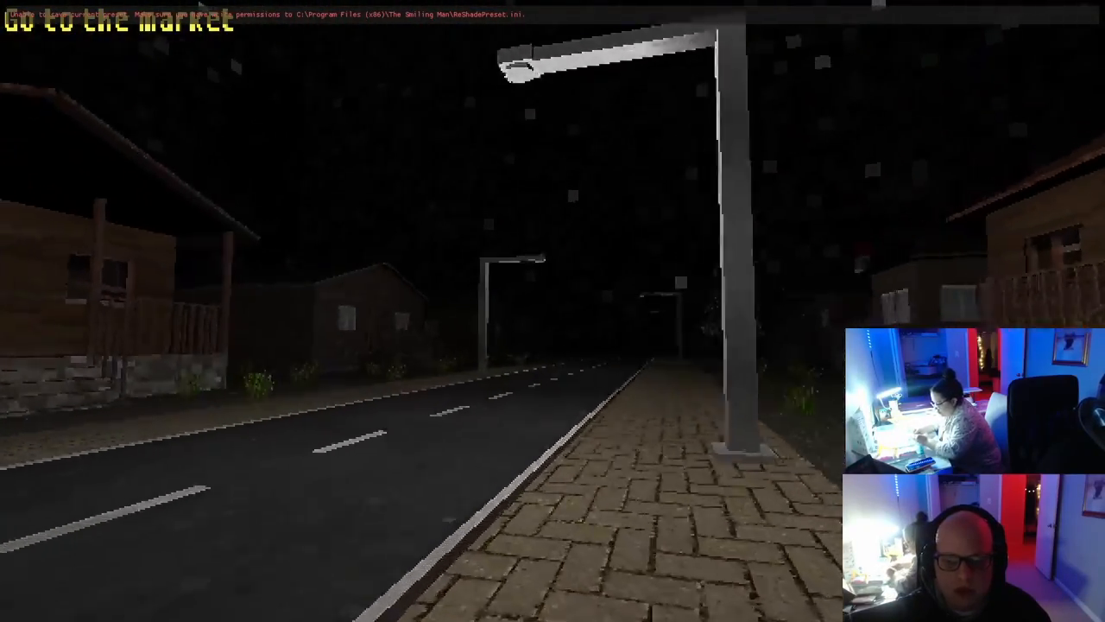
mouse_move(552, 311)
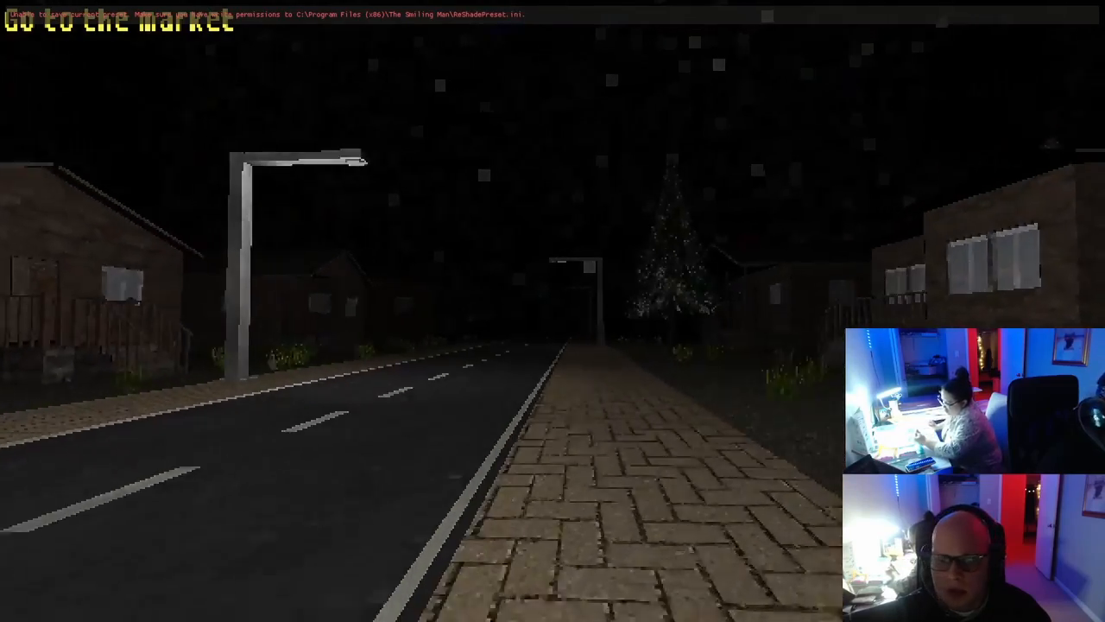
Step: Continue along the sidewalk into the market to face the clerk
key(w)
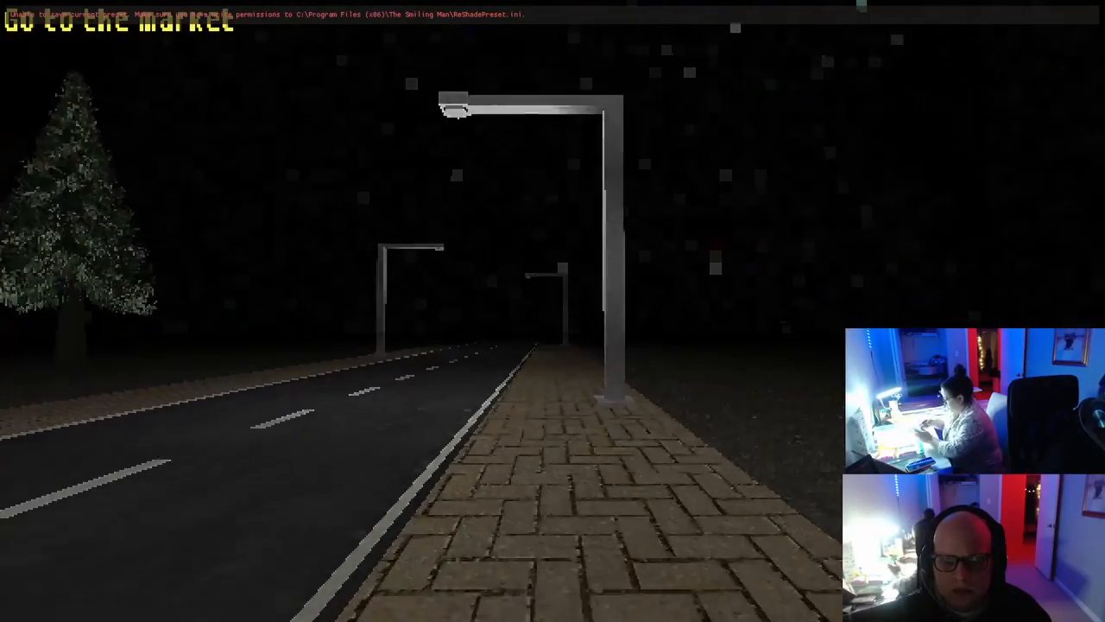
key(w)
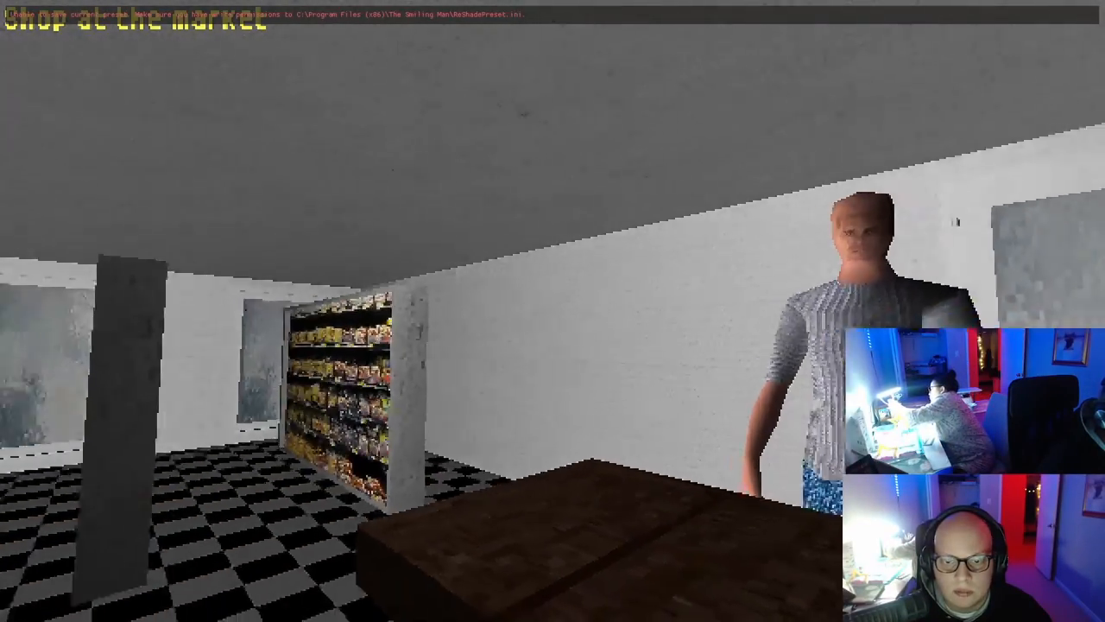
mouse_move(553, 310)
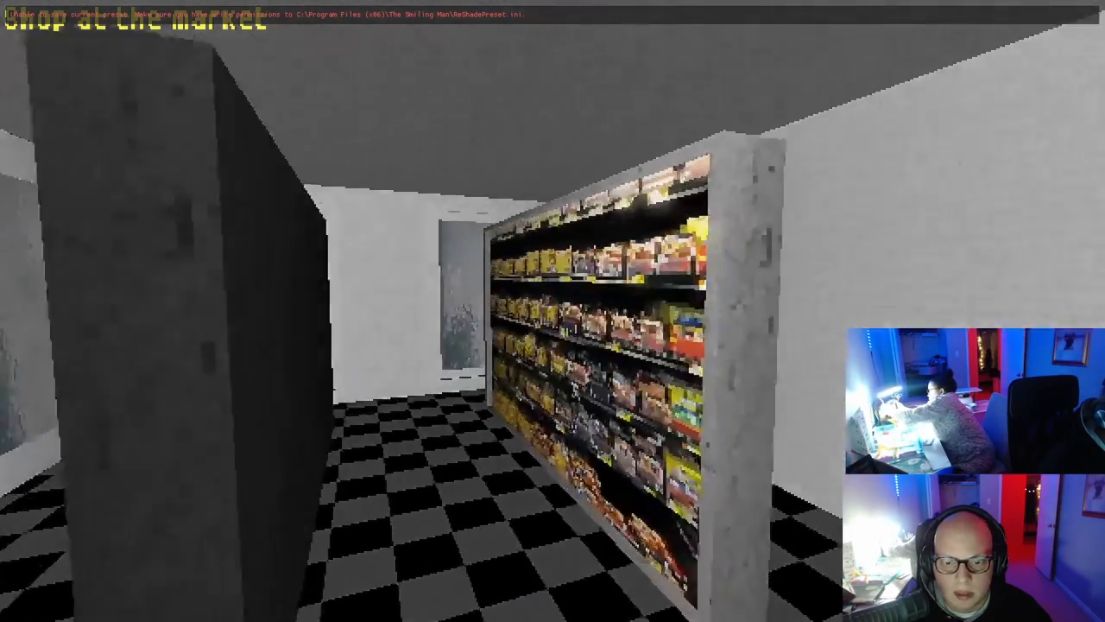
mouse_move(553, 311)
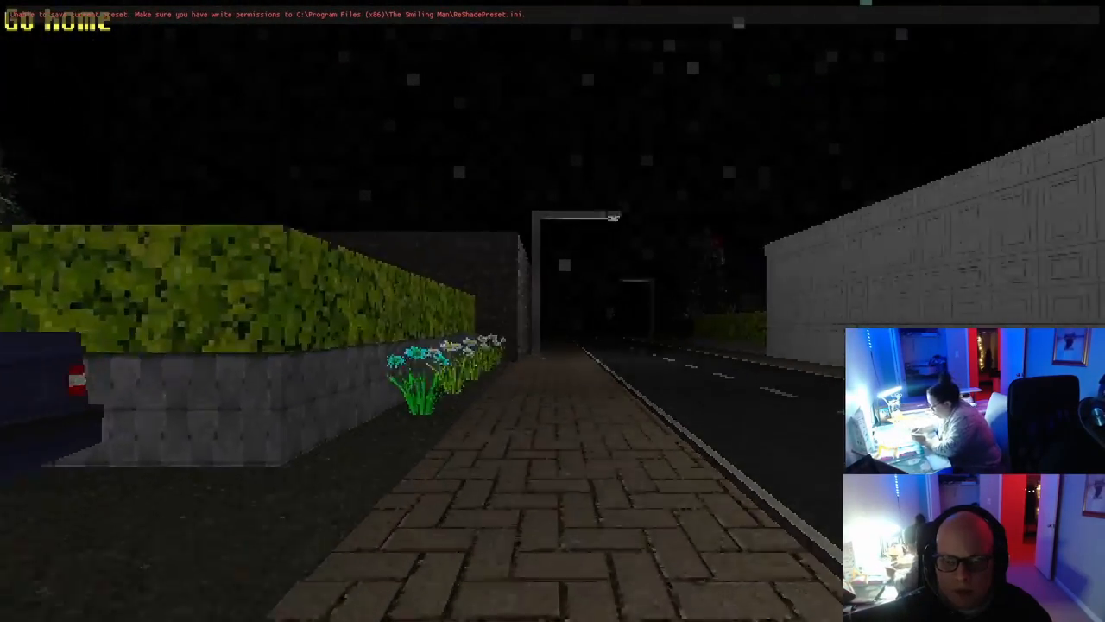
mouse_move(552, 311)
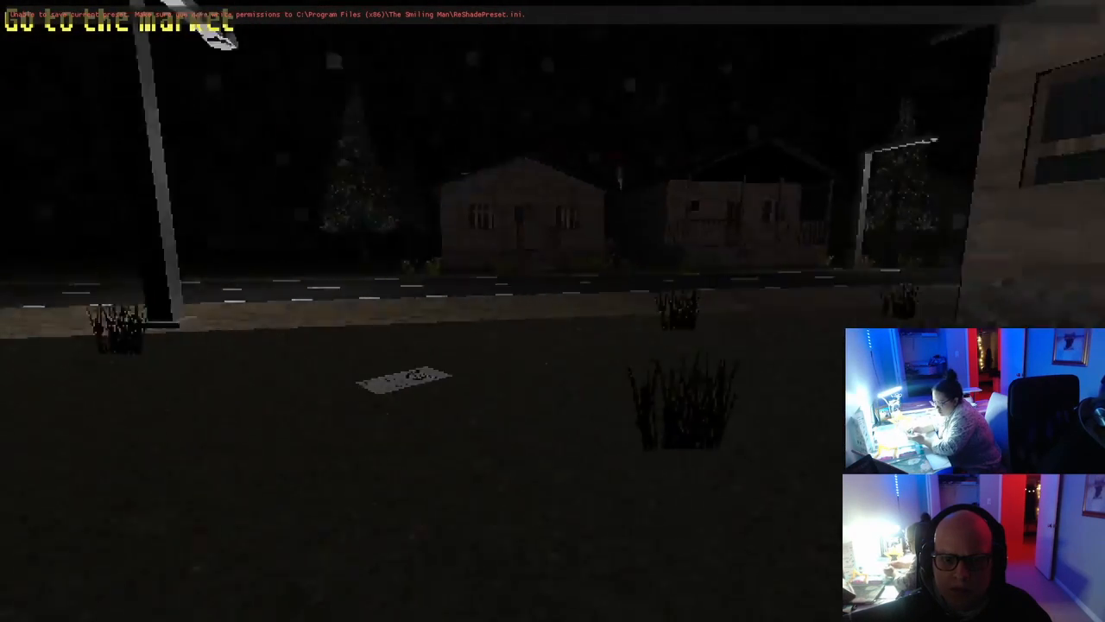
Step: Read the ground note saying 'He watches you all the time', then close it
key(e)
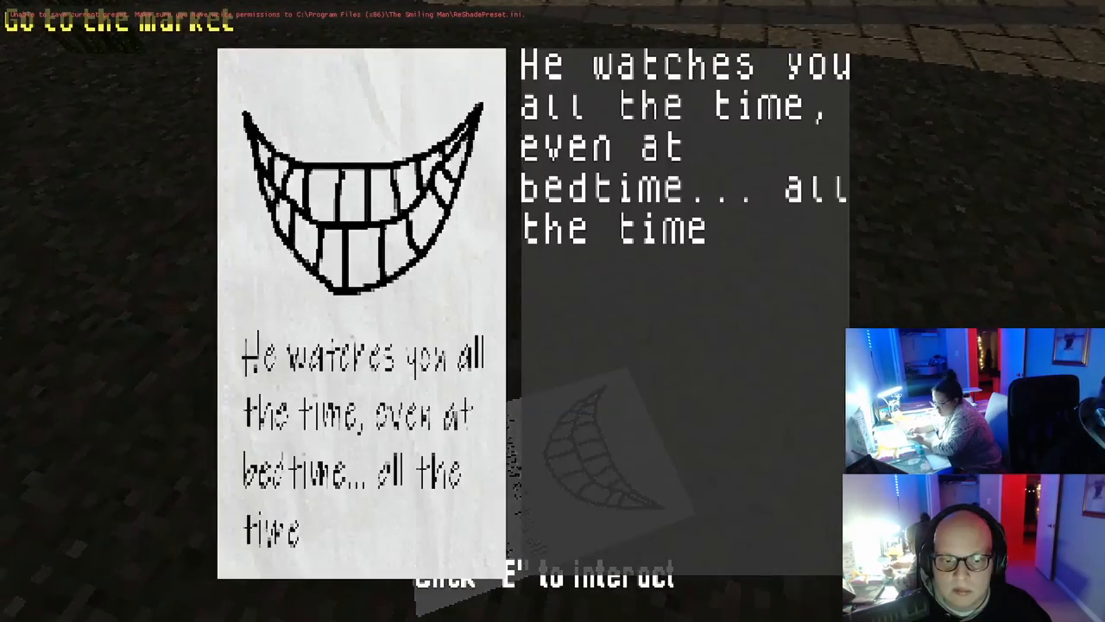
key(e)
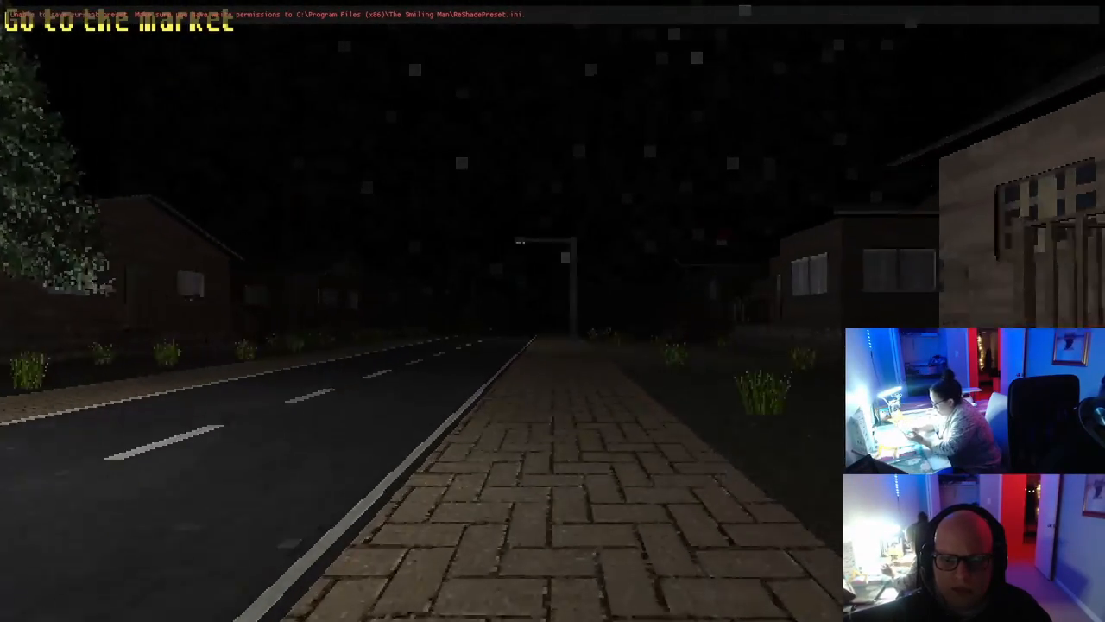
Step: Walk forward until the pale-faced stranger stands on the path ahead
key(w)
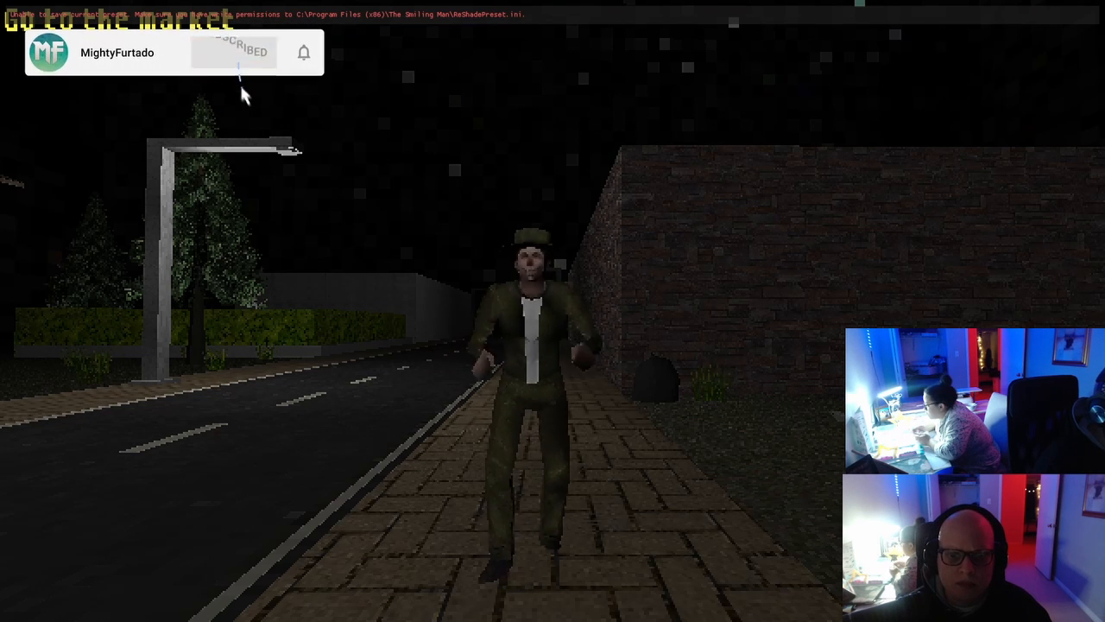
Step: Walk past the brick wall after the pale-faced man disappears
click(233, 52)
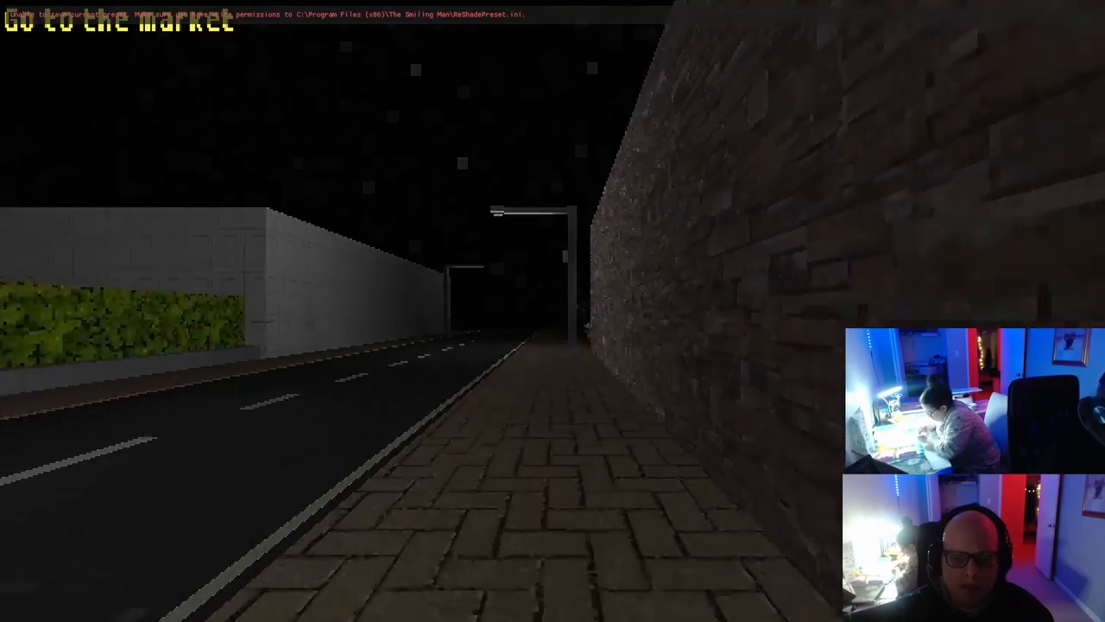
Step: Walk past the flower bed, houses and Christmas tree toward the market
key(w)
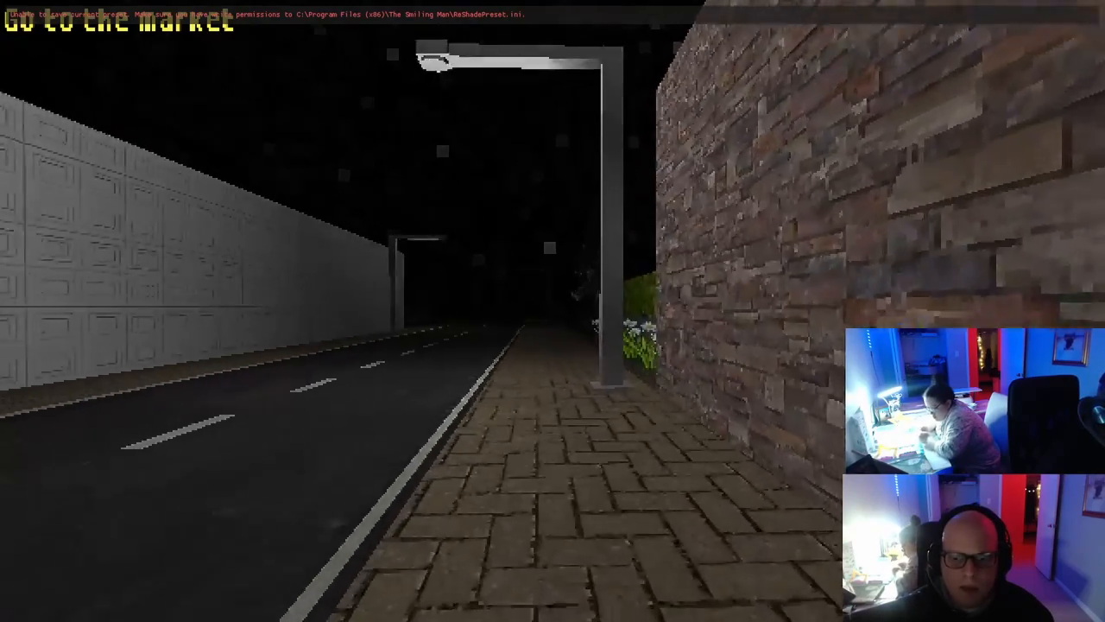
mouse_move(552, 311)
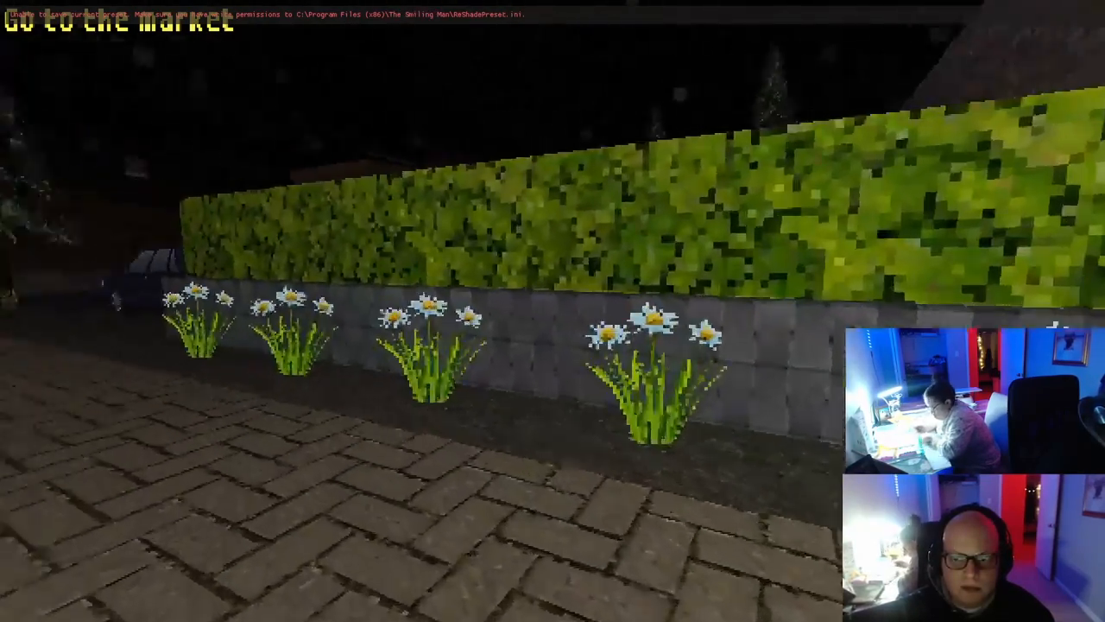
mouse_move(553, 310)
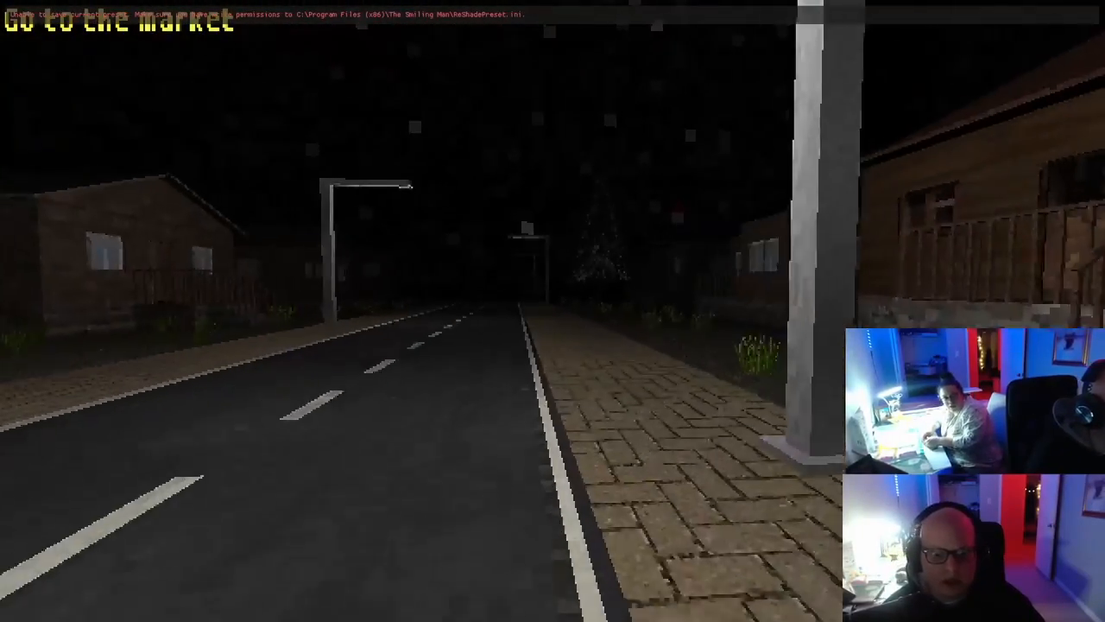
key(w)
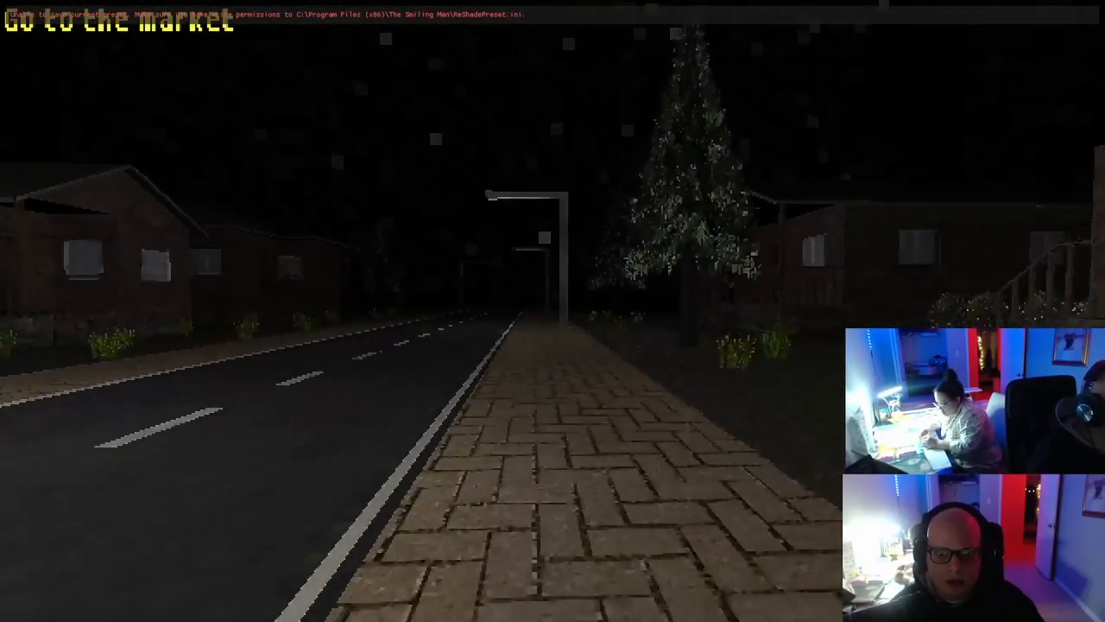